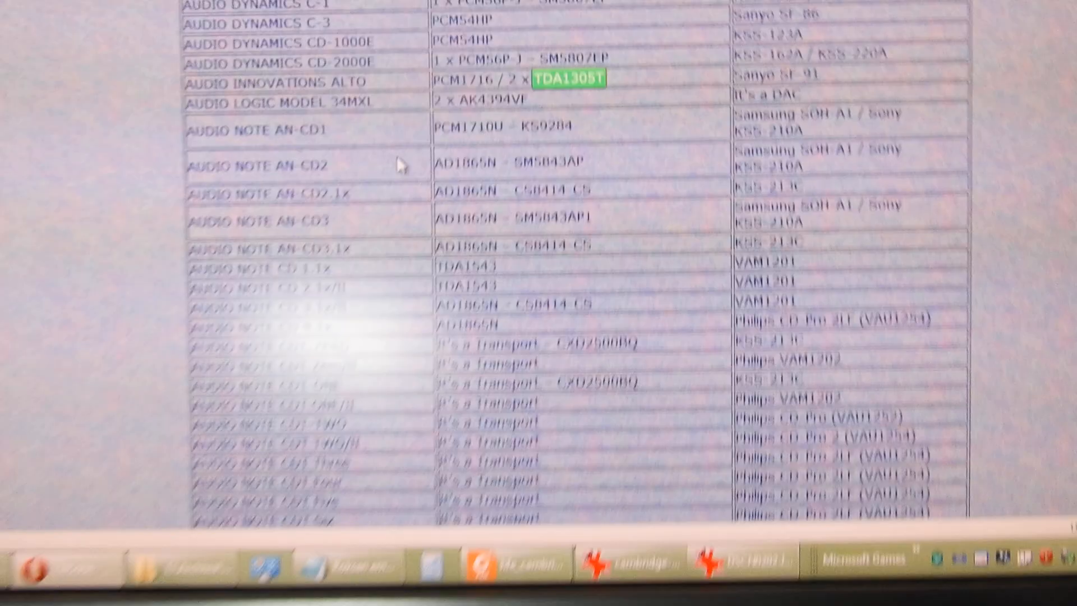
pyautogui.scroll(3)
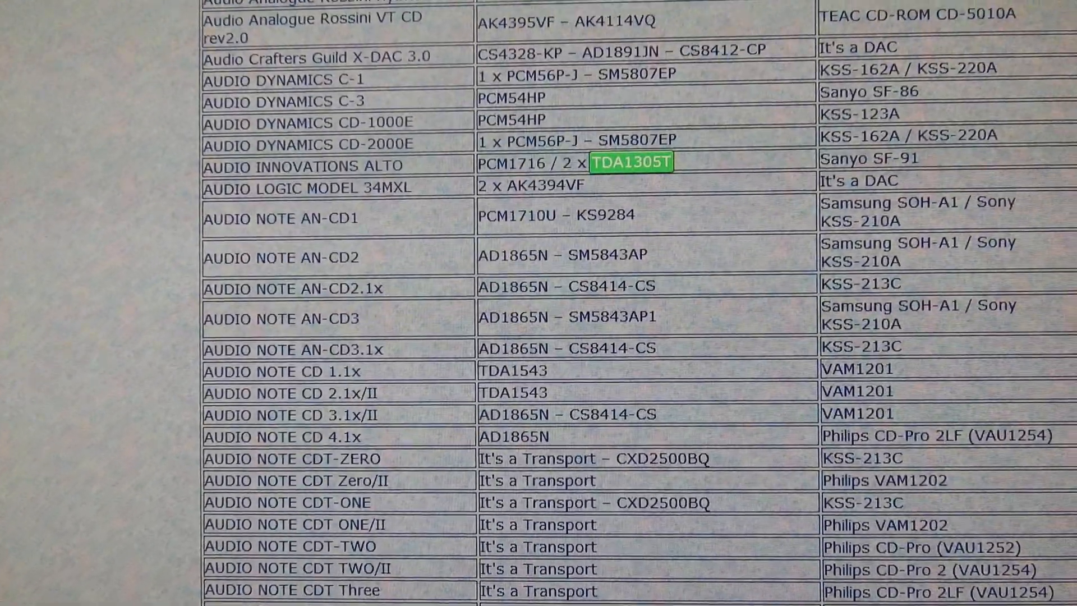
pyautogui.scroll(-3)
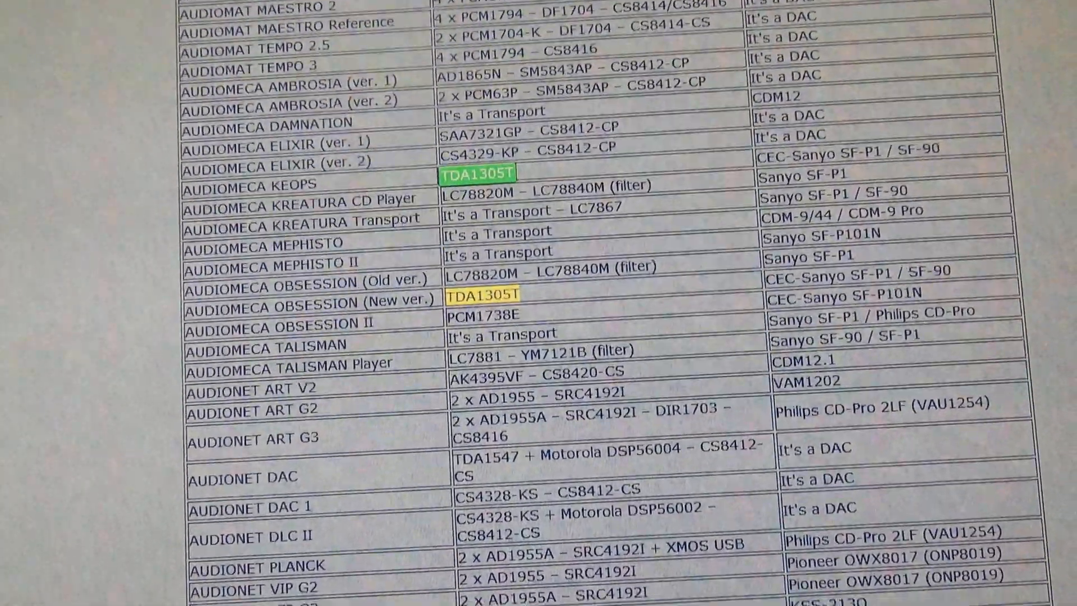
pyautogui.scroll(-3)
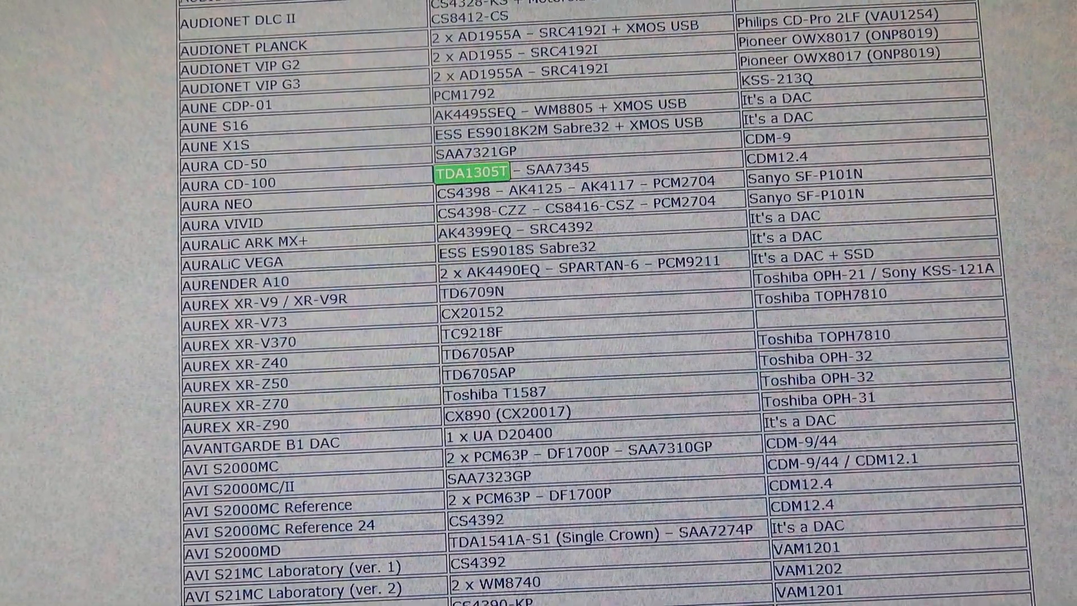
pyautogui.scroll(-3)
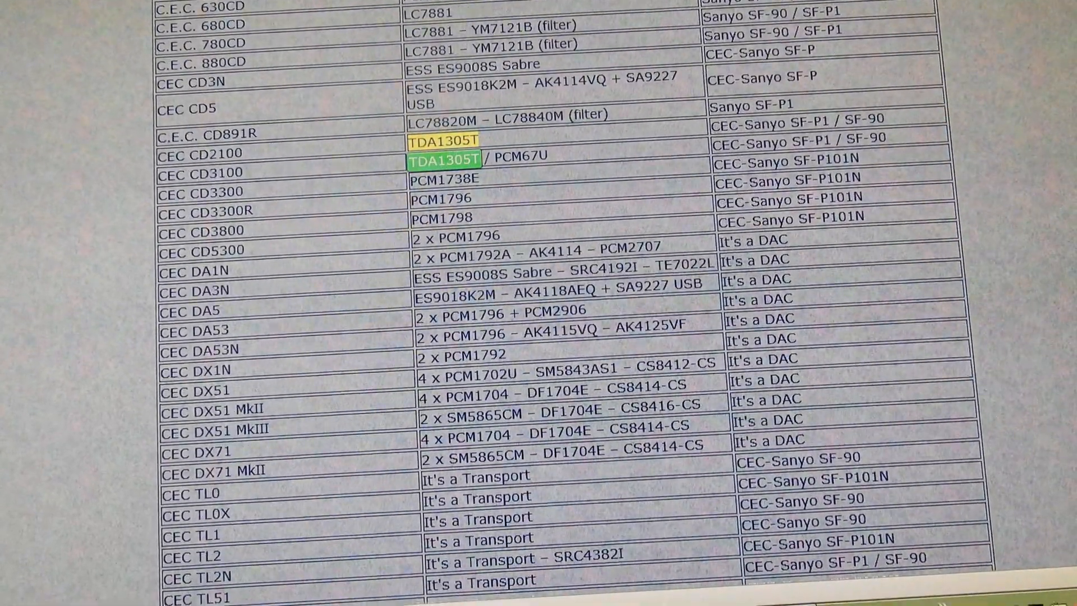
pyautogui.scroll(-3)
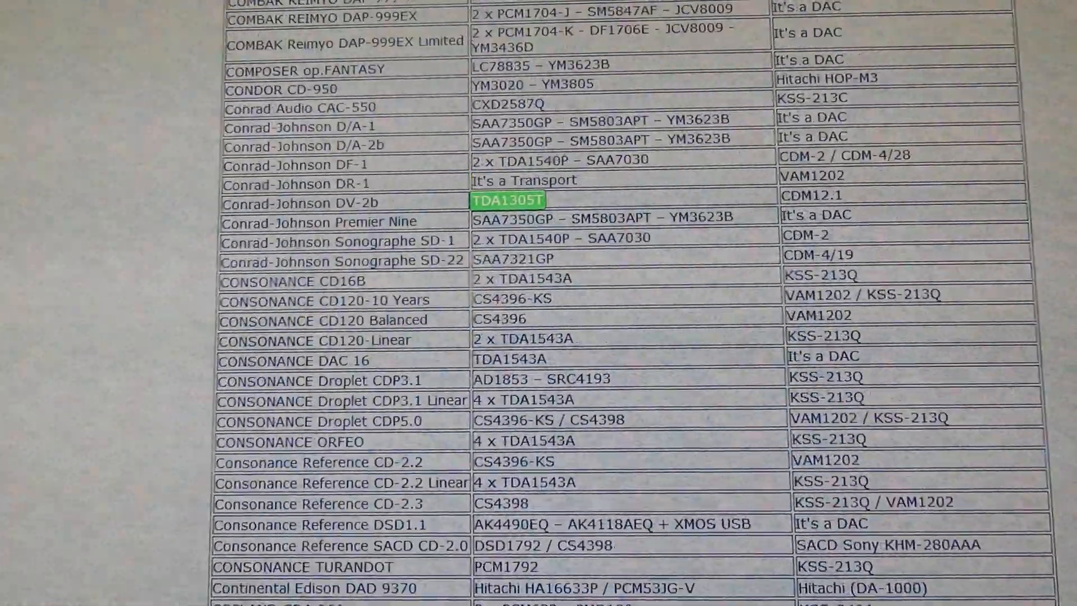
pyautogui.scroll(-3)
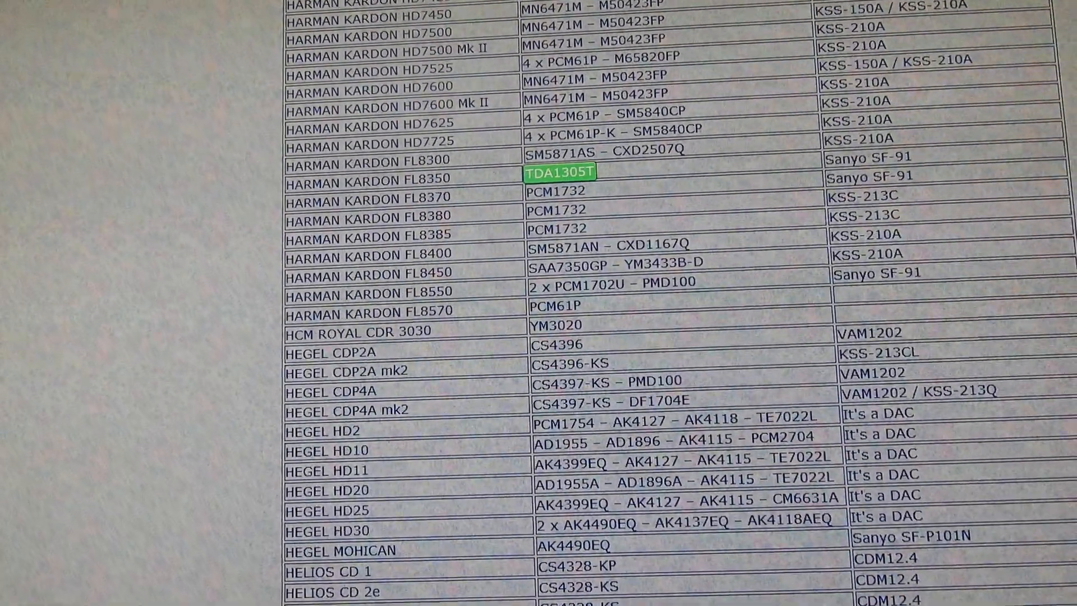
pyautogui.scroll(-3)
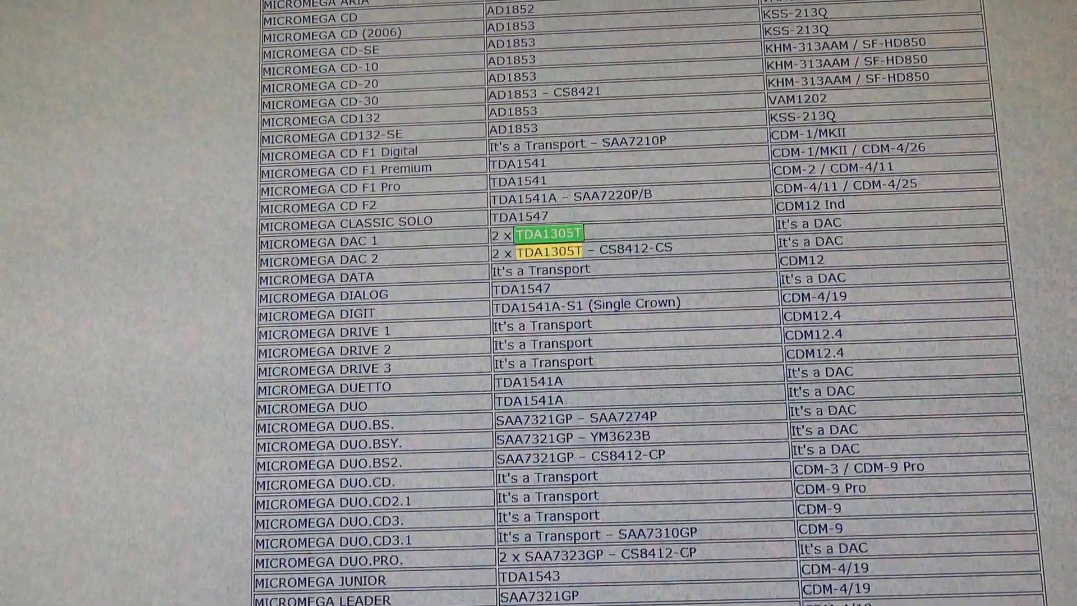
pyautogui.scroll(-3)
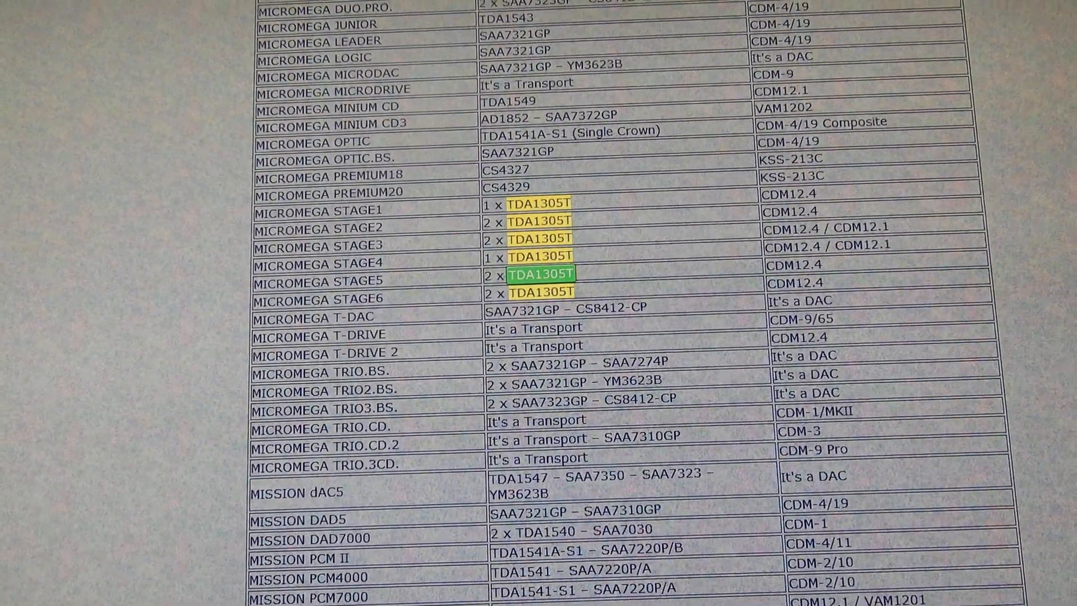
pyautogui.scroll(-3)
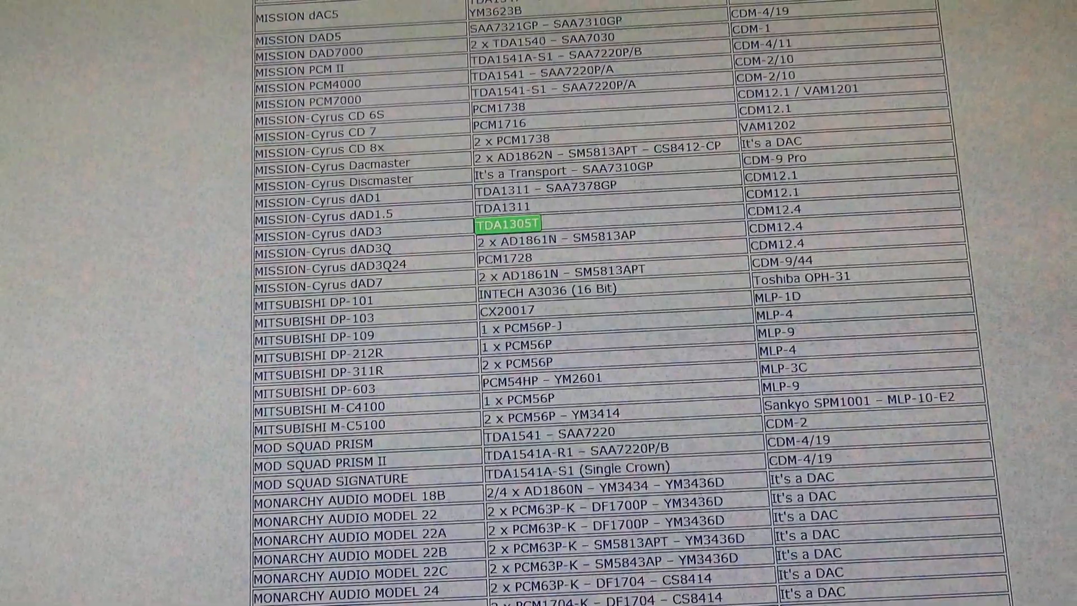
pyautogui.scroll(-3)
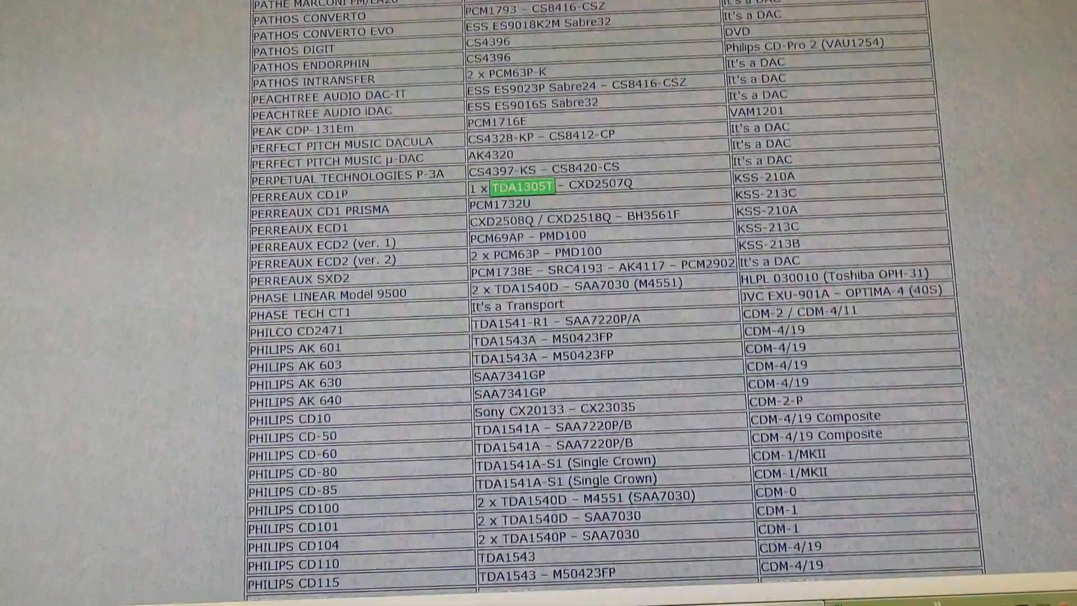